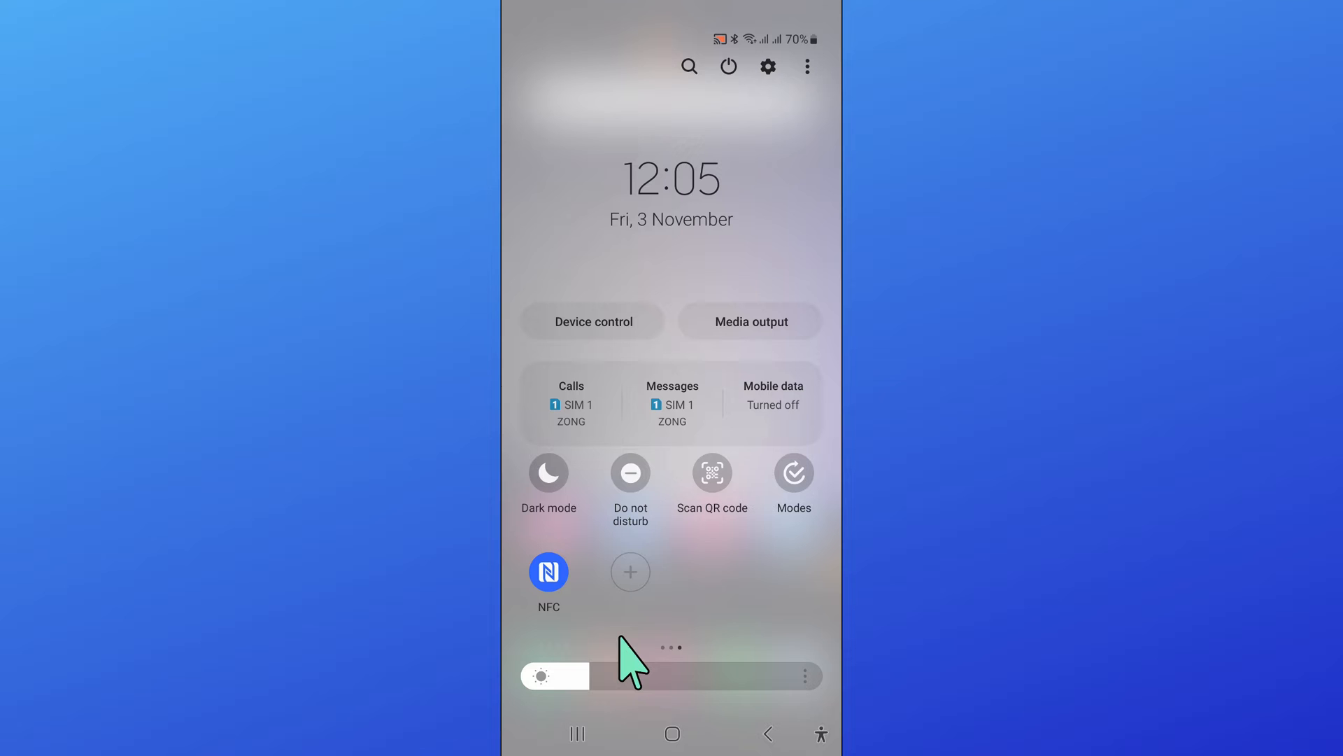
pyautogui.moveTo(754, 81)
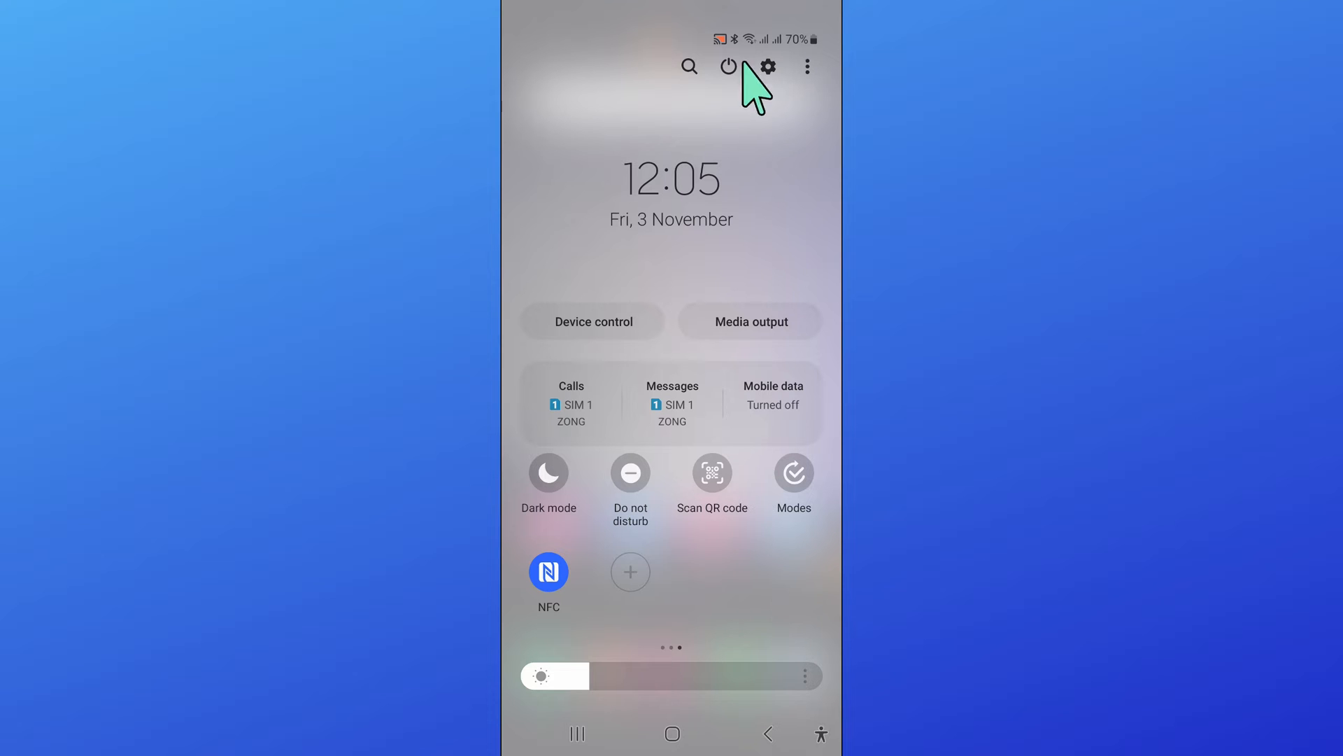
# - Bring up the power menu with Power off, Restart and Emergency call options
pyautogui.click(727, 66)
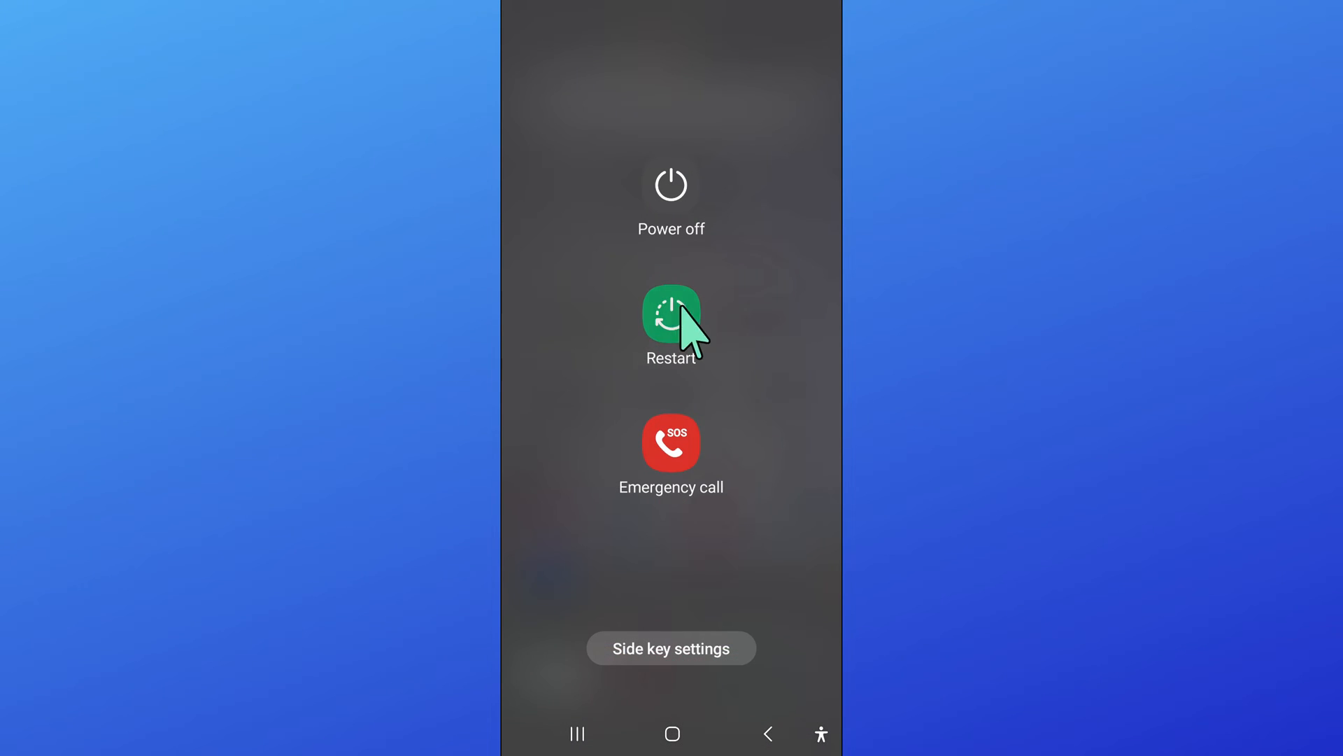
pyautogui.moveTo(661, 328)
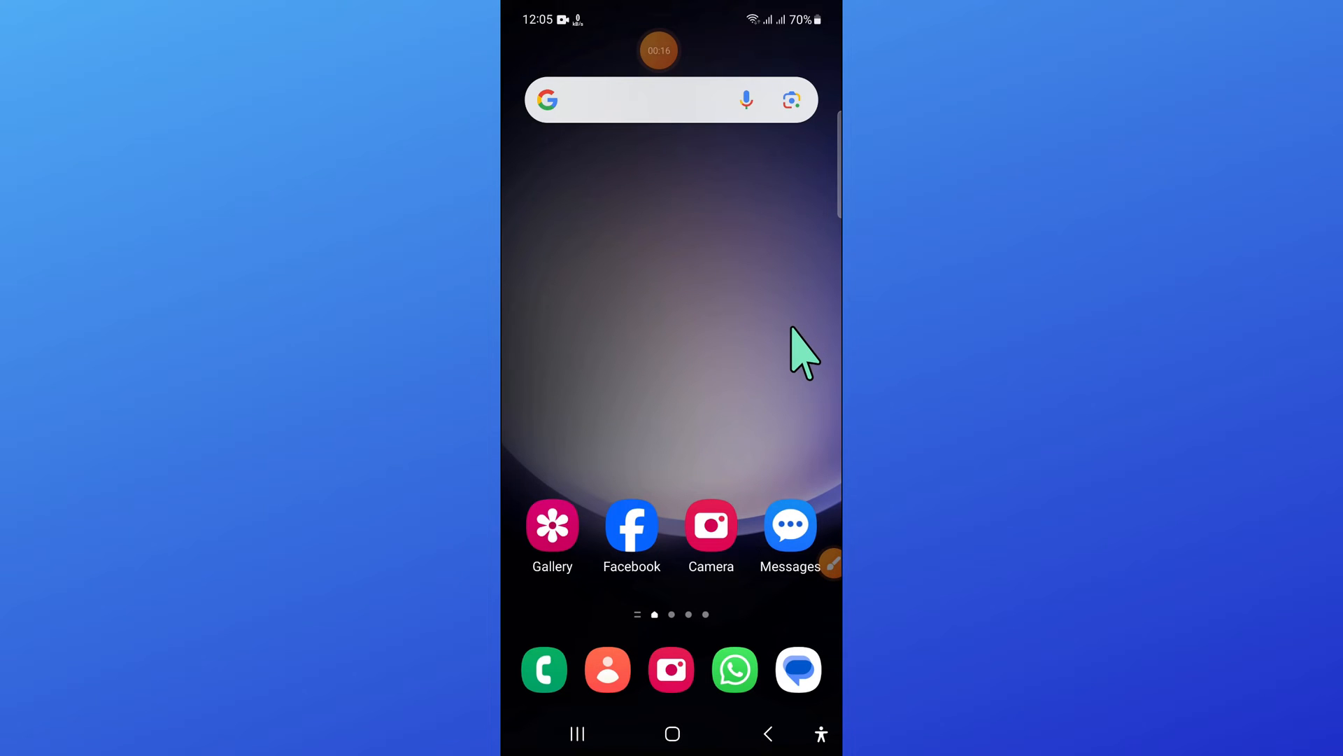
pyautogui.moveTo(786, 403)
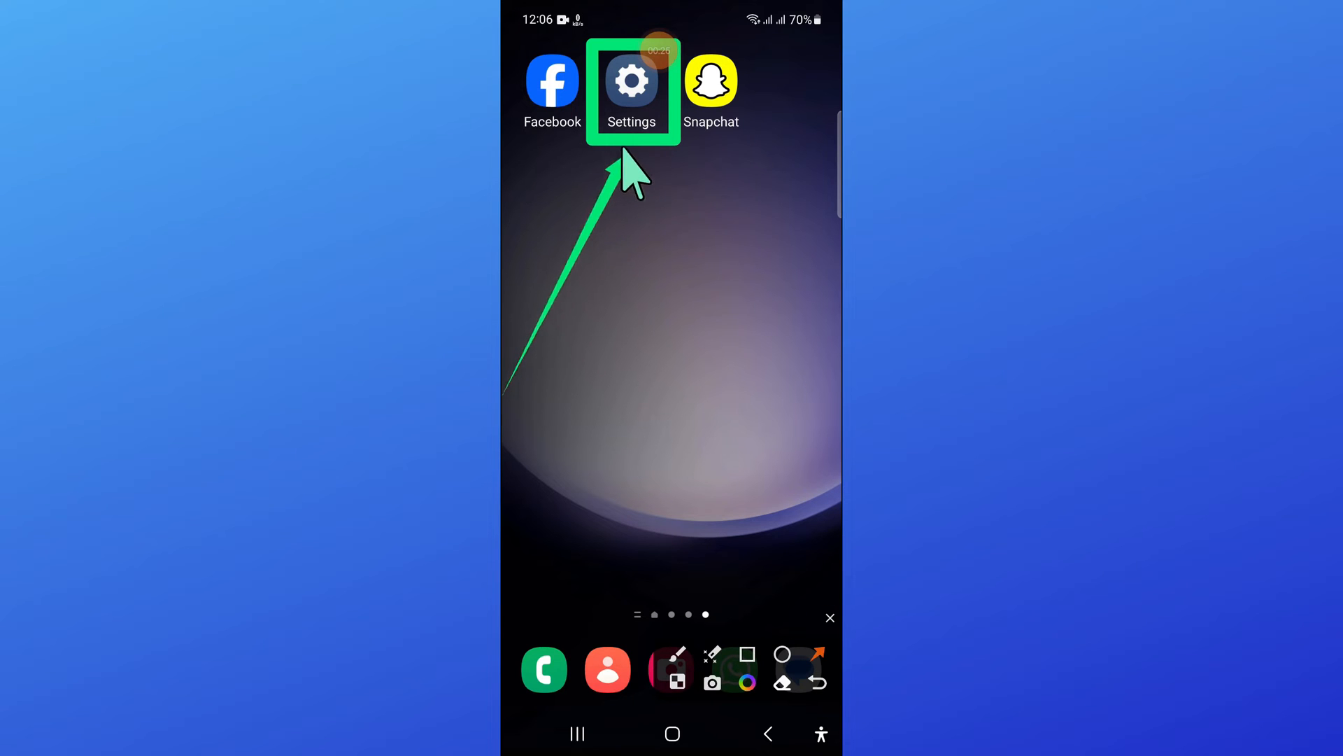
# - Launch Settings from its home screen icon after the restart
pyautogui.click(631, 80)
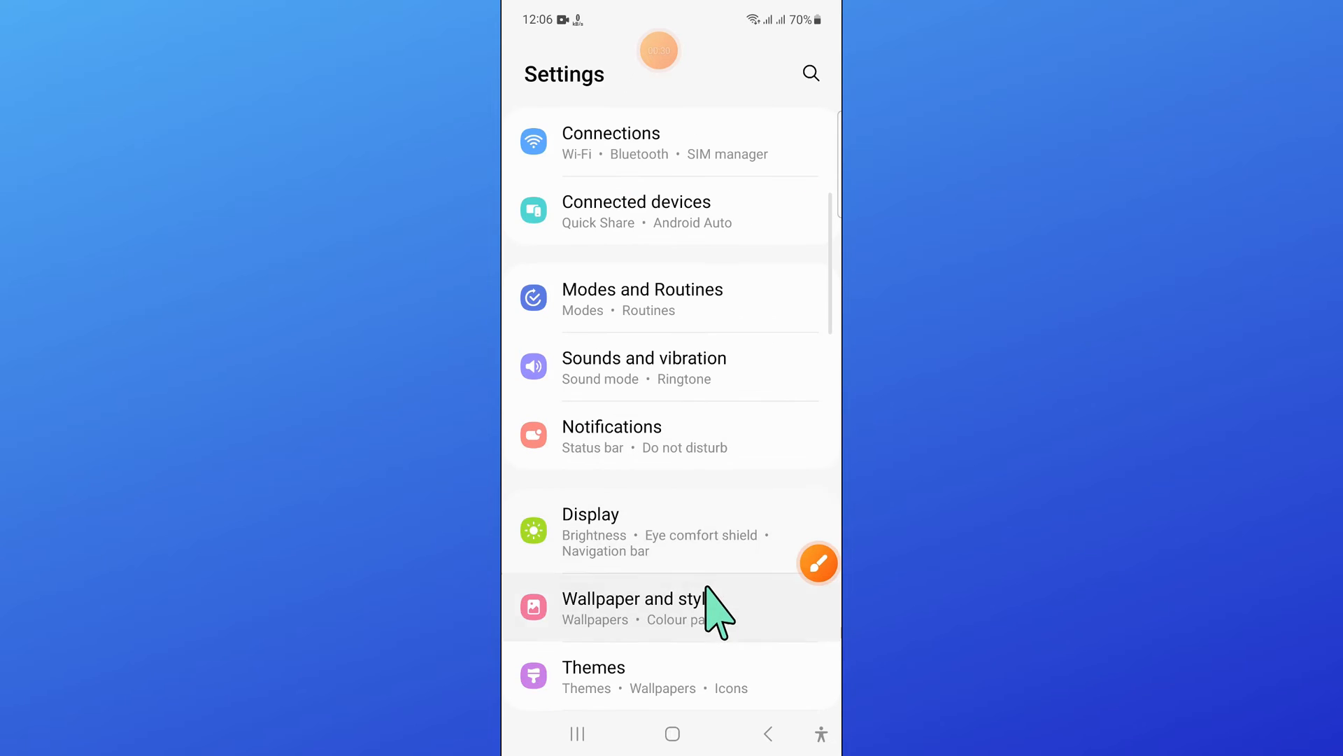
# - Move down the Settings list and enter the Apps section
pyautogui.scroll(-3)
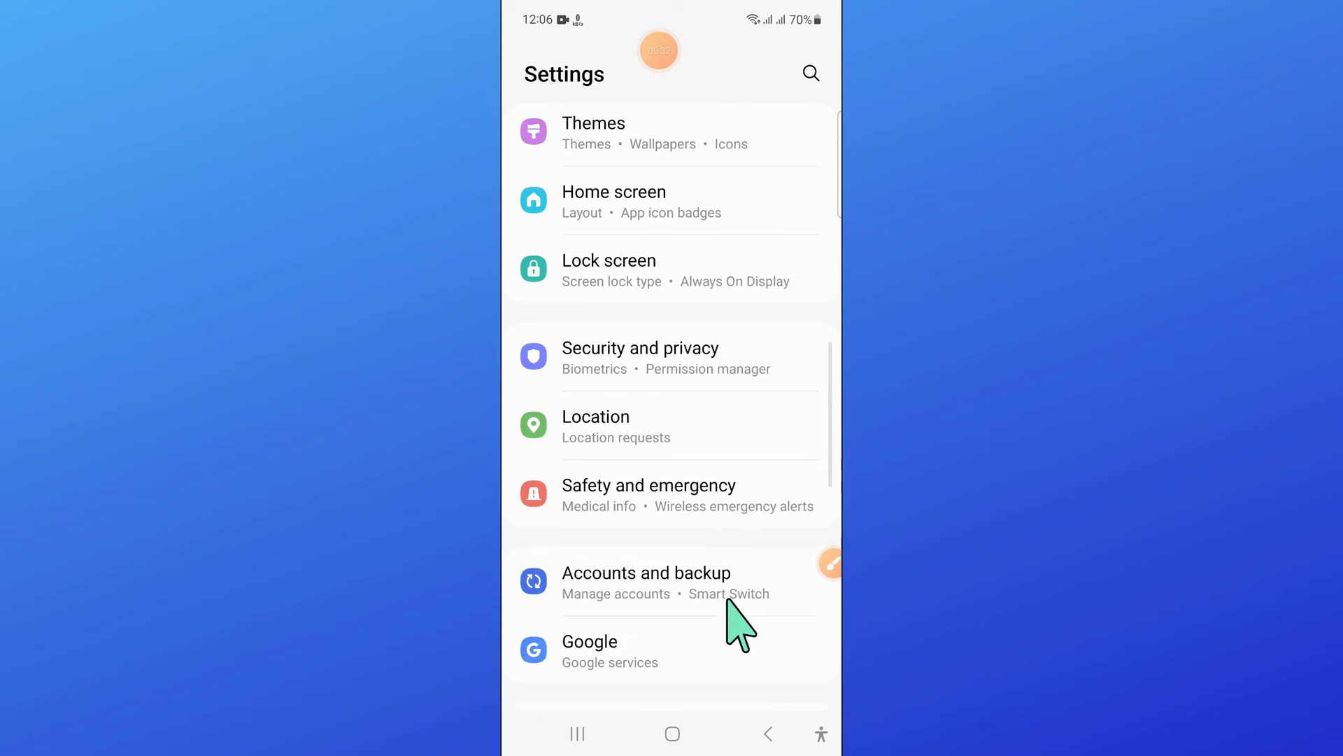
pyautogui.scroll(-3)
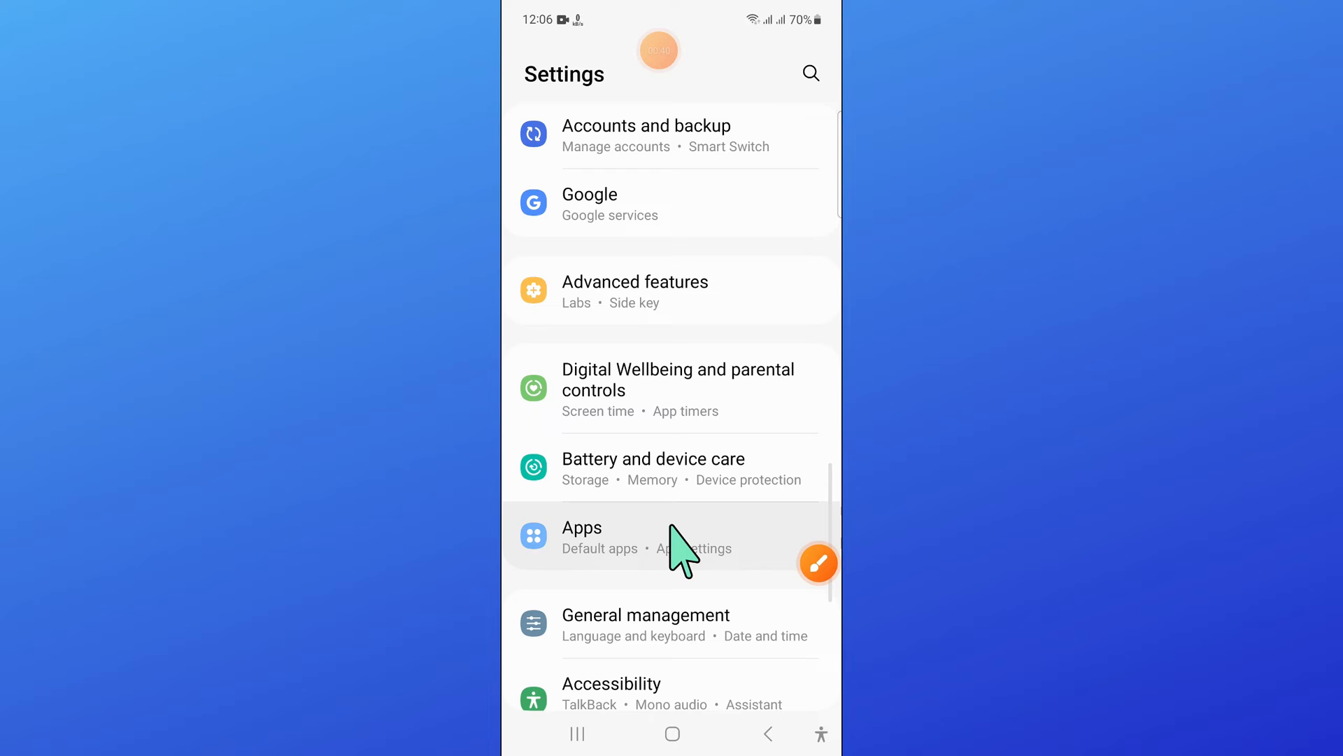
pyautogui.click(581, 537)
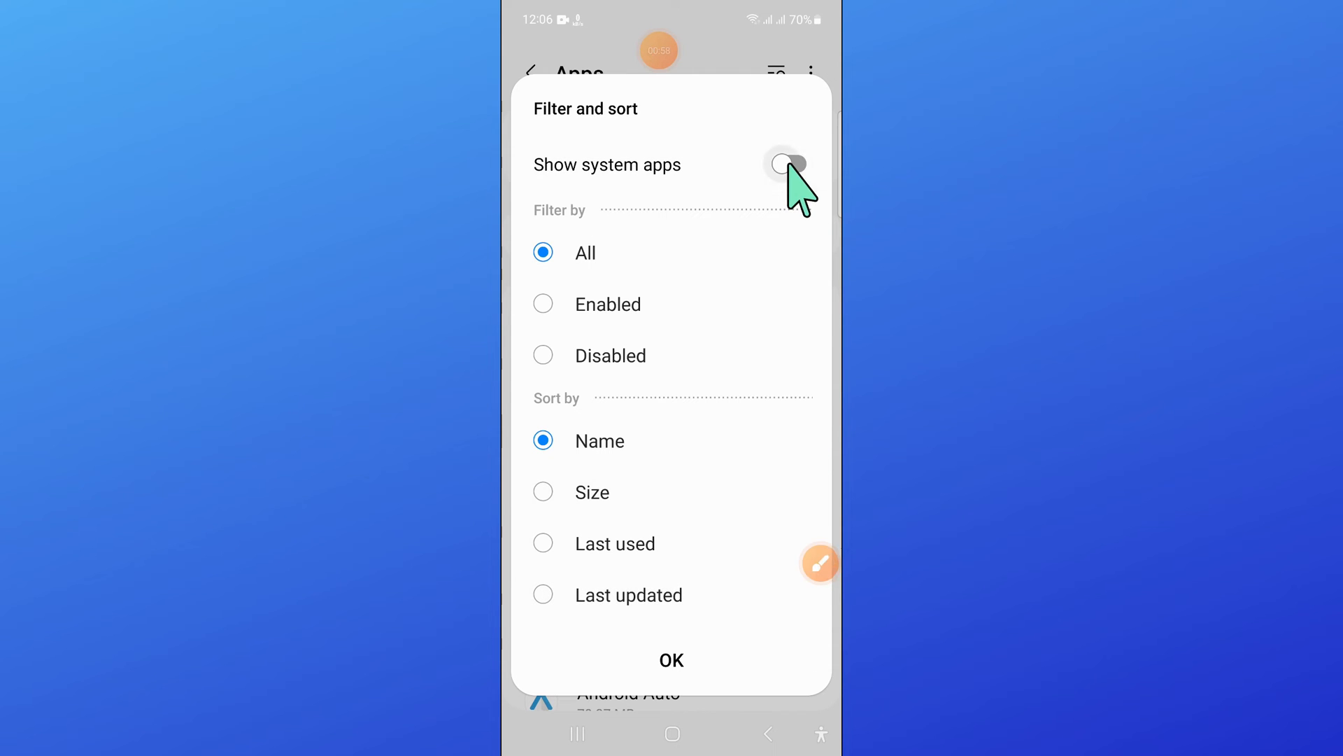
# - Switch on Show system apps so entries like Accessibility and Adapt sound appear
pyautogui.click(672, 659)
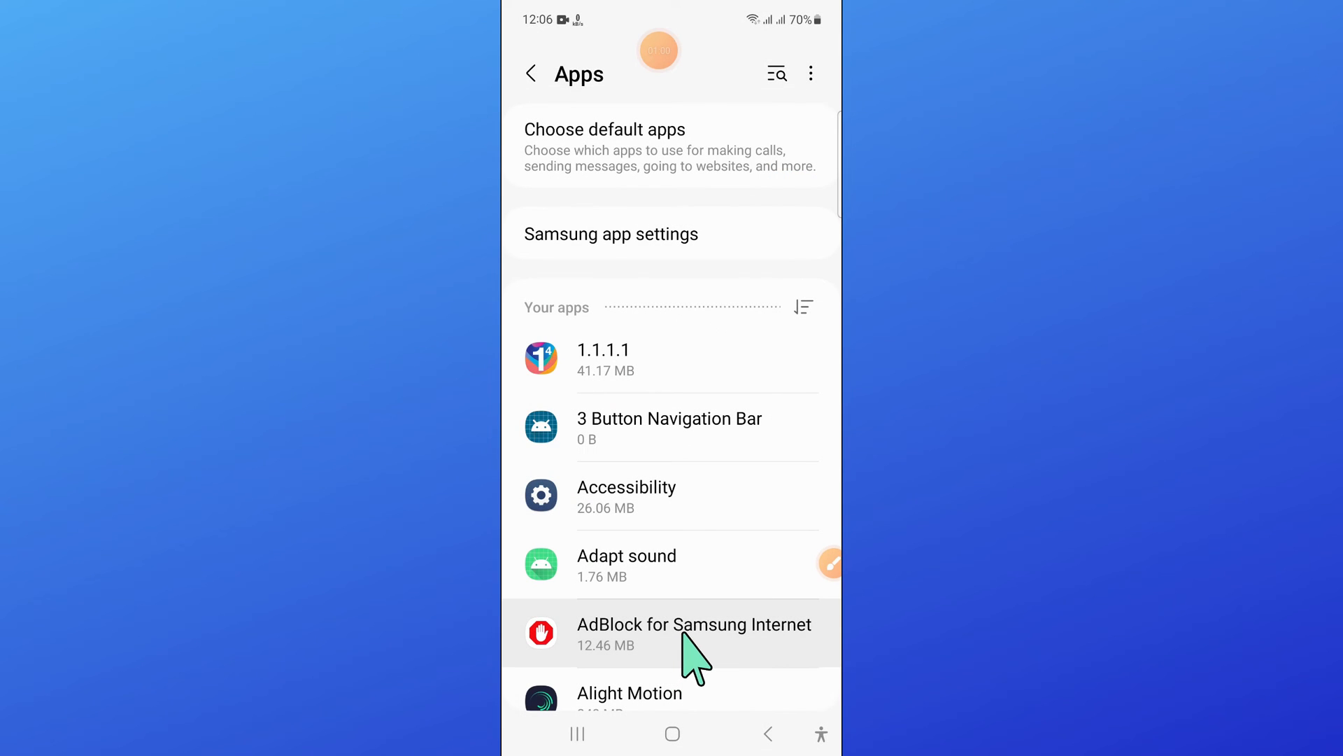
# - Scroll the full apps list past the M entries down to NFC
pyautogui.scroll(-3)
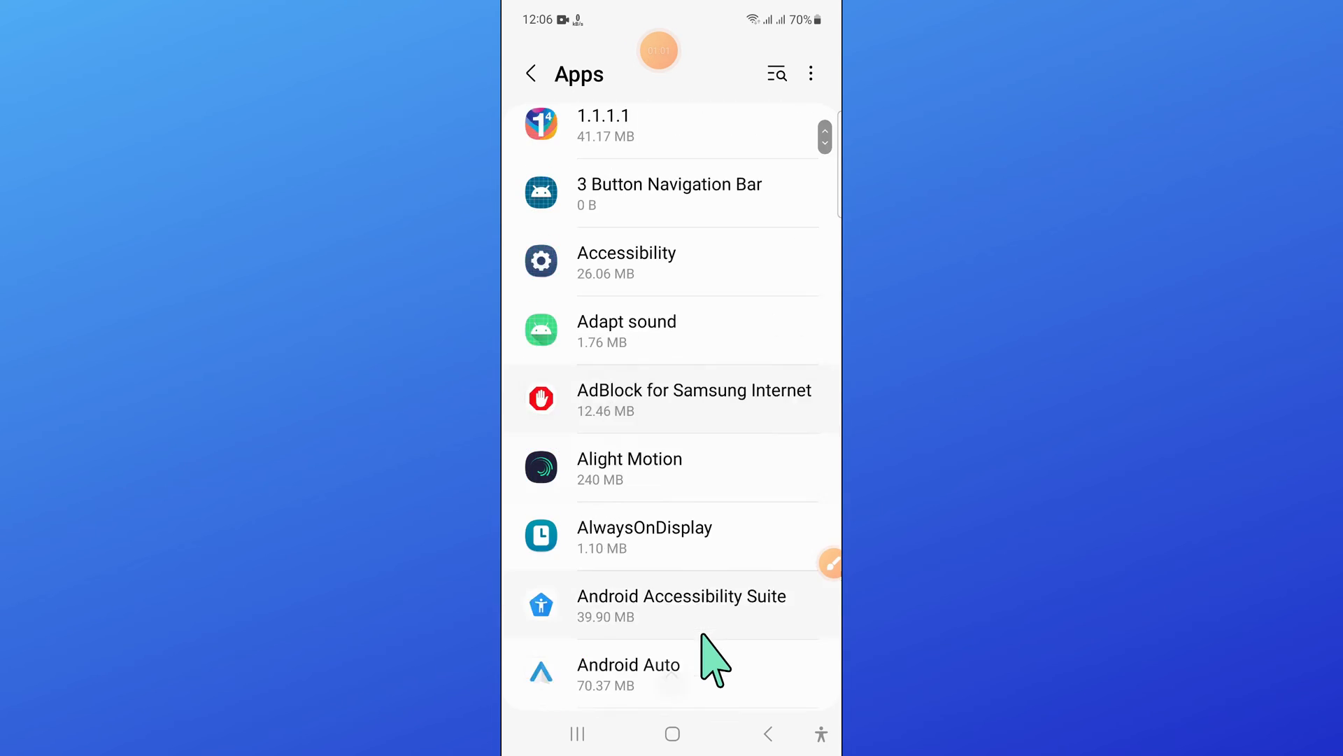
pyautogui.scroll(-3)
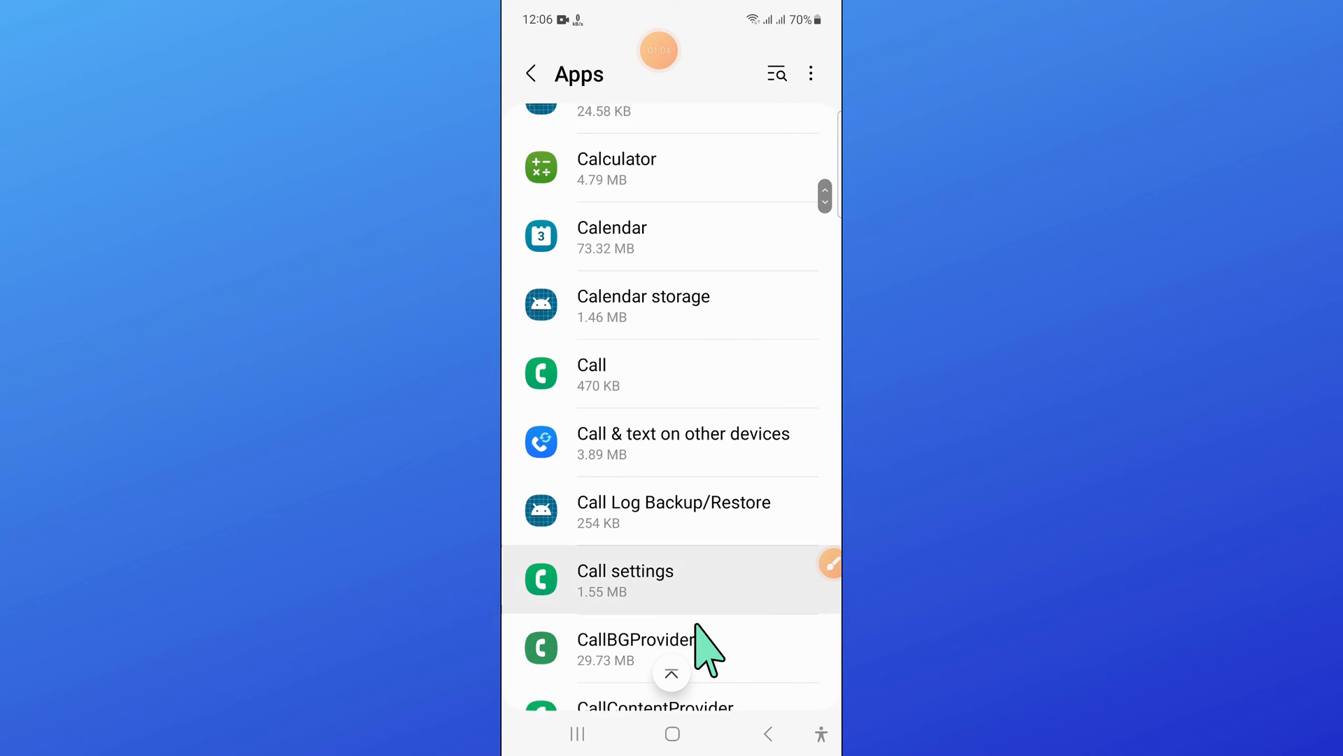
pyautogui.scroll(-3)
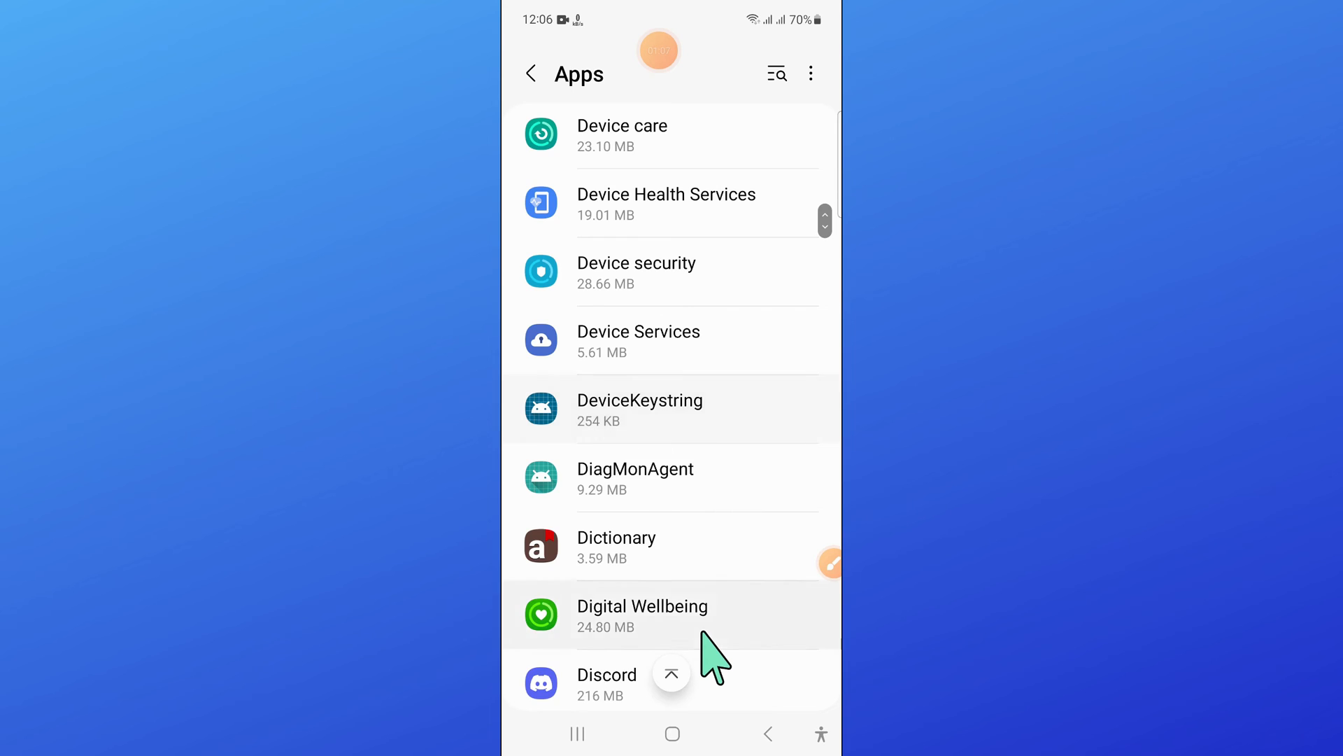
pyautogui.scroll(-3)
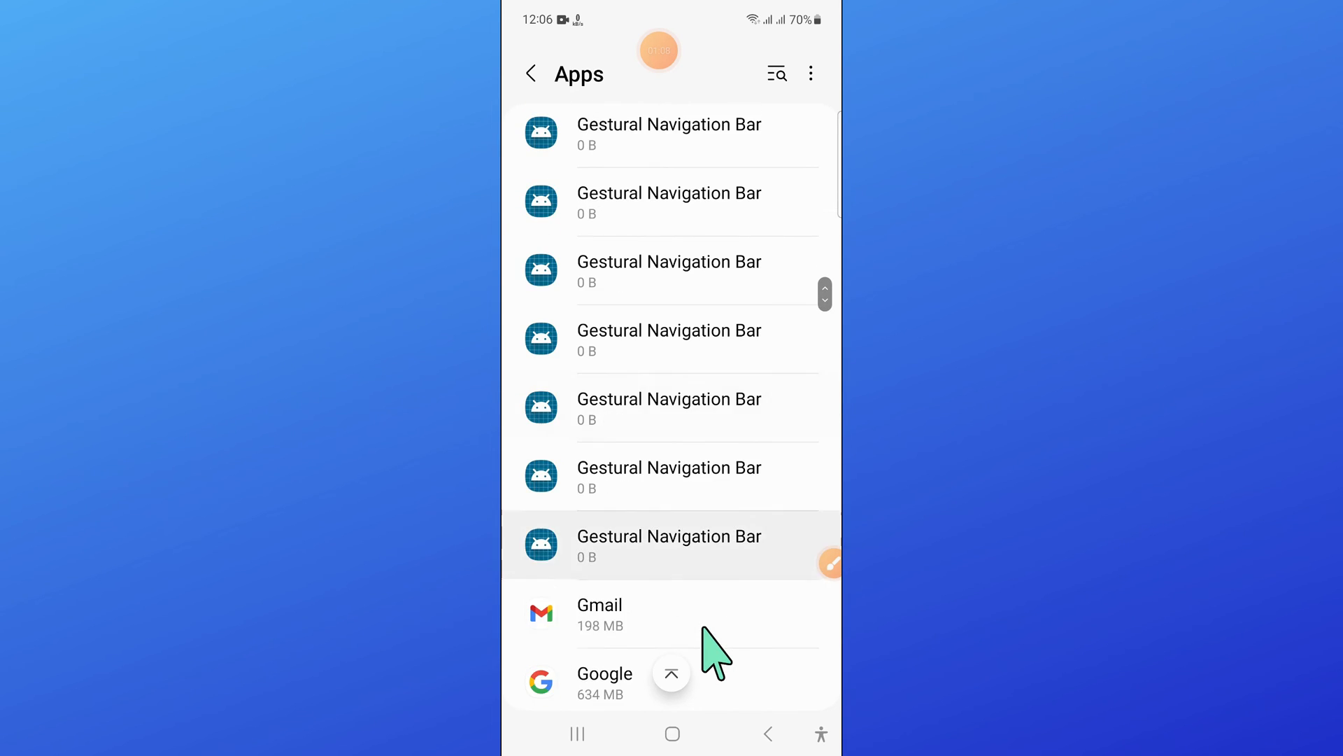
pyautogui.scroll(-3)
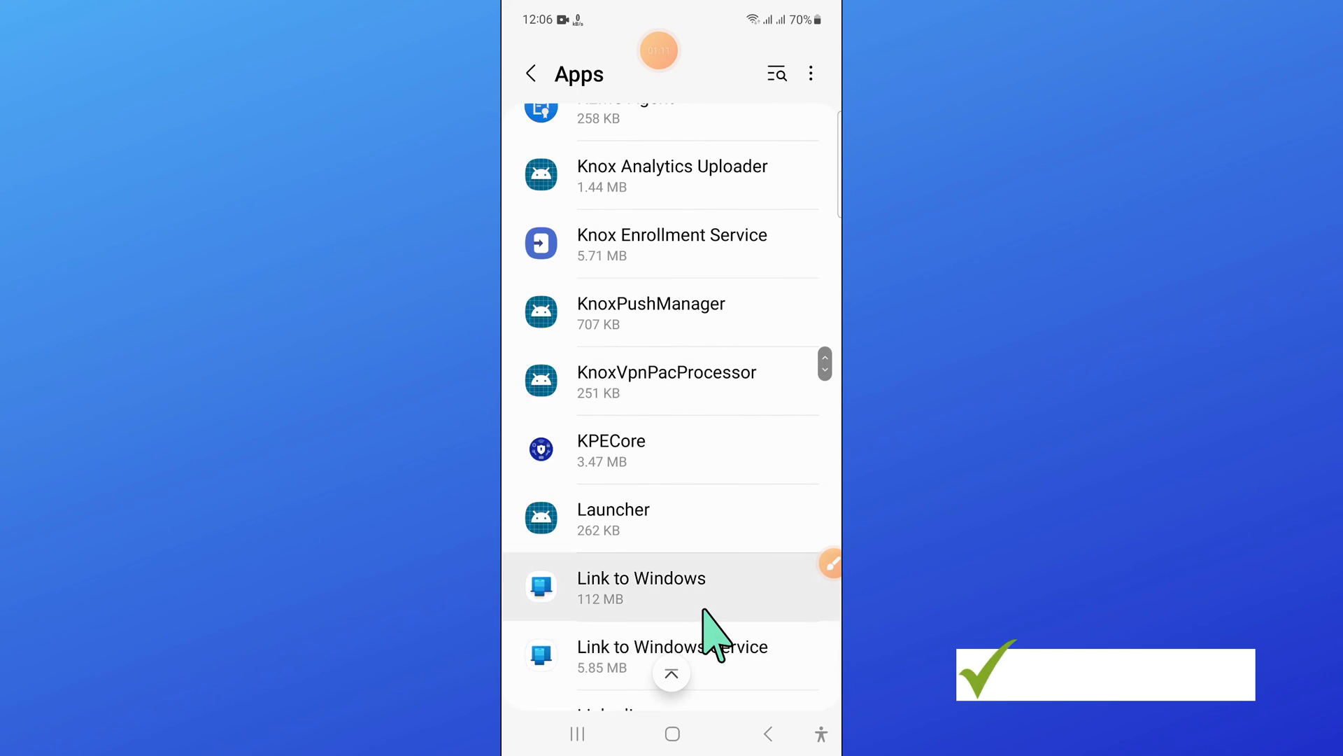
pyautogui.scroll(-3)
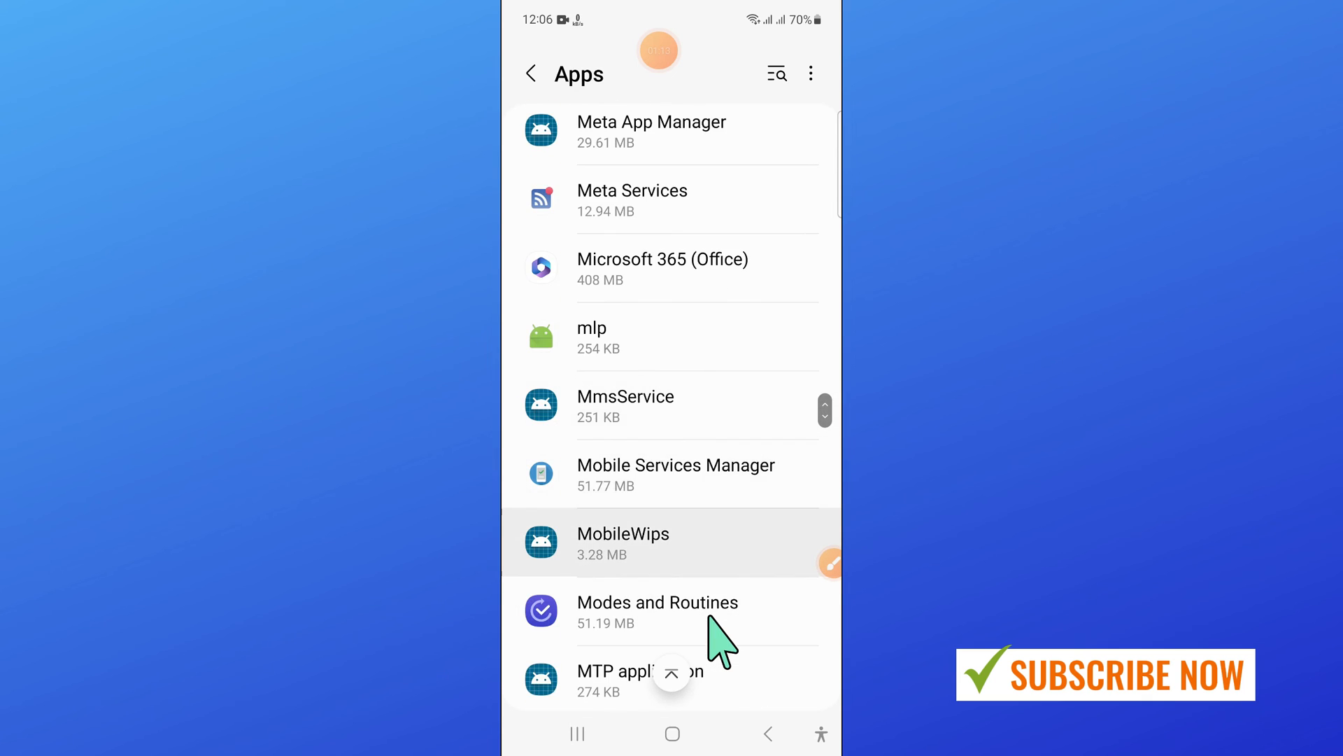
pyautogui.scroll(-3)
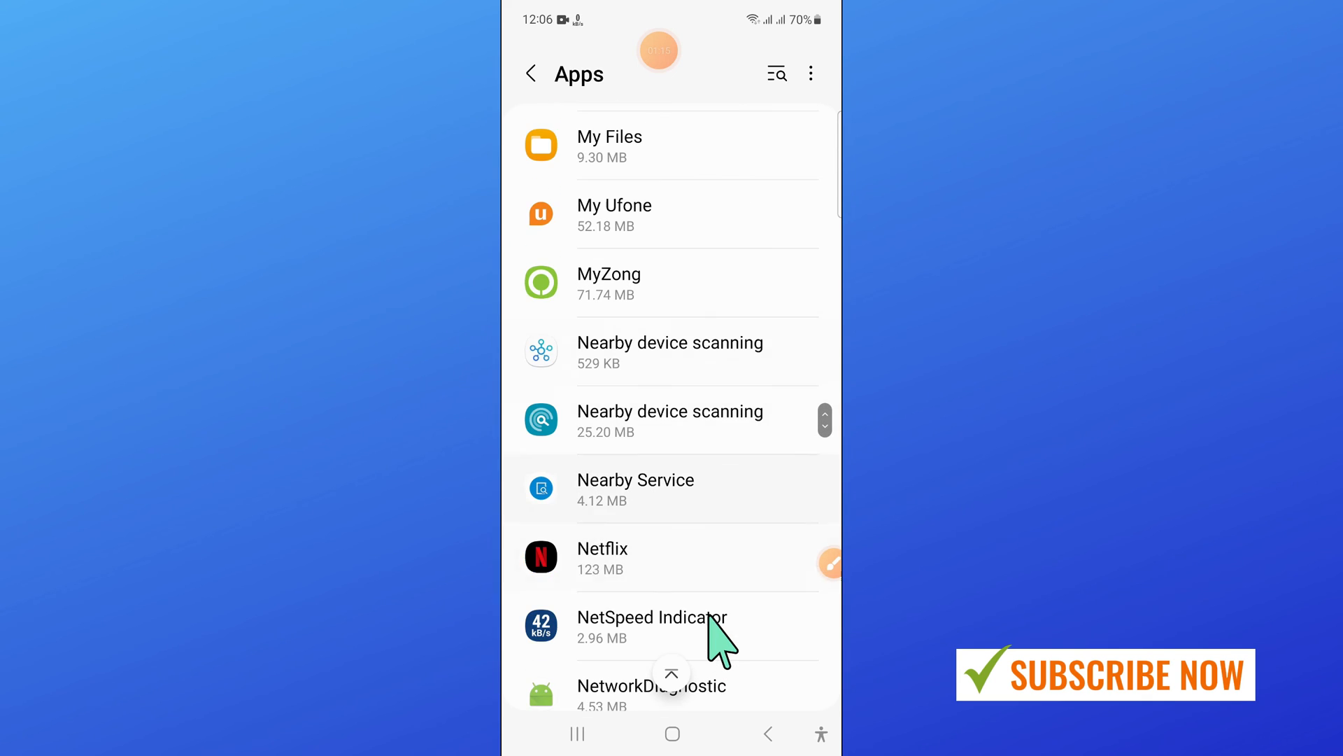
pyautogui.scroll(-3)
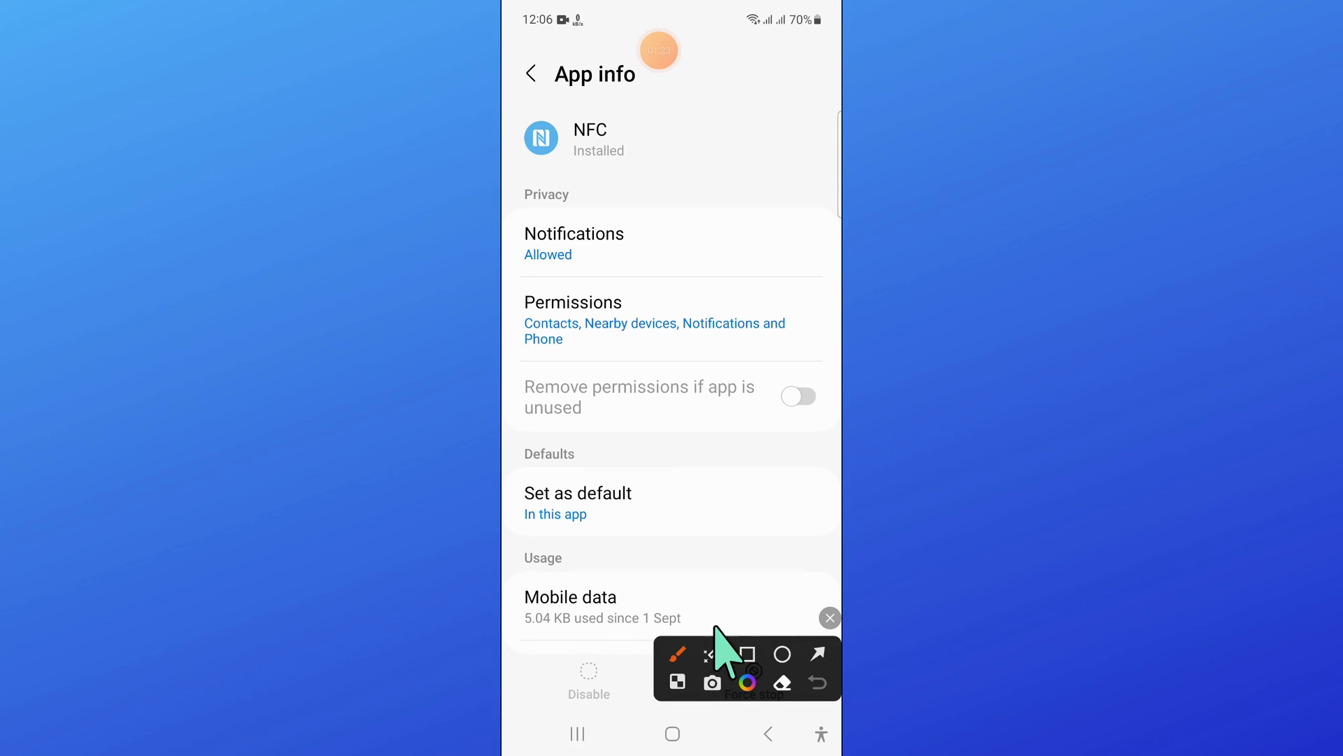
# - Reach Storage on NFC's App info page showing 617 kB total
pyautogui.scroll(-3)
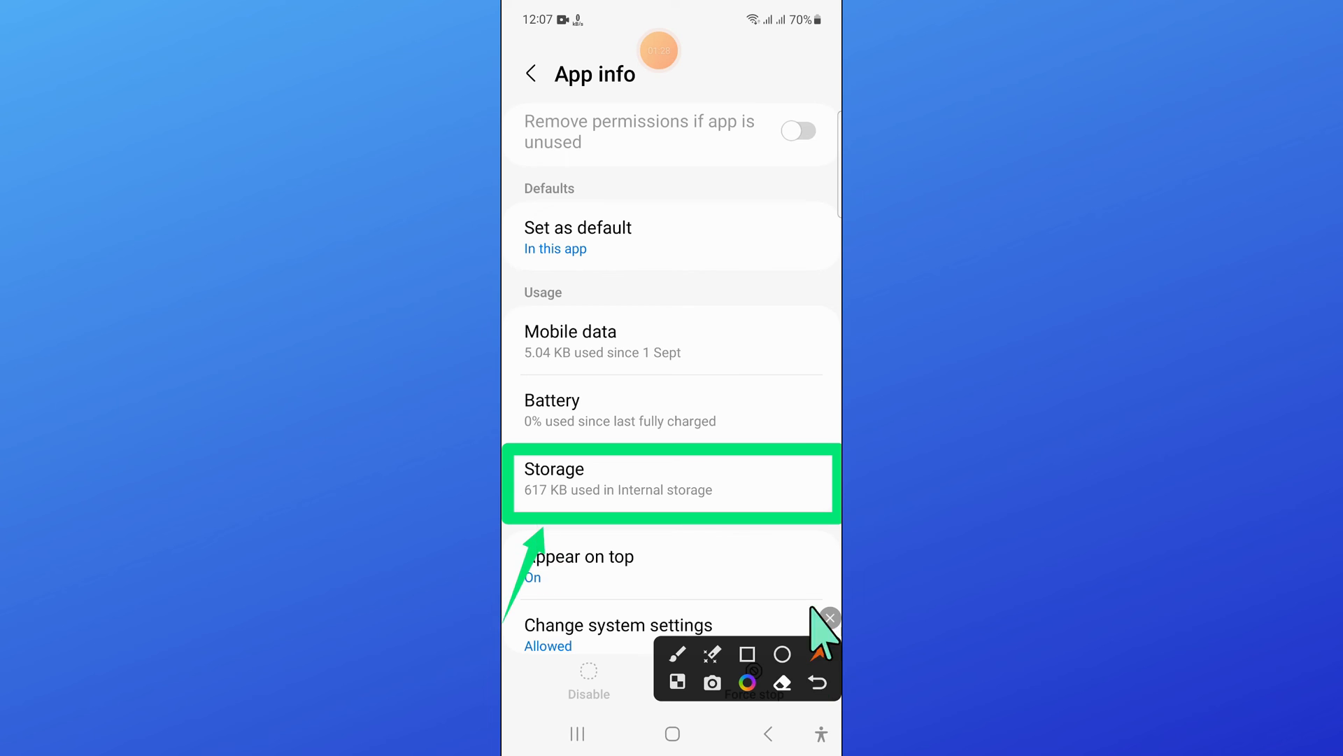
pyautogui.click(672, 482)
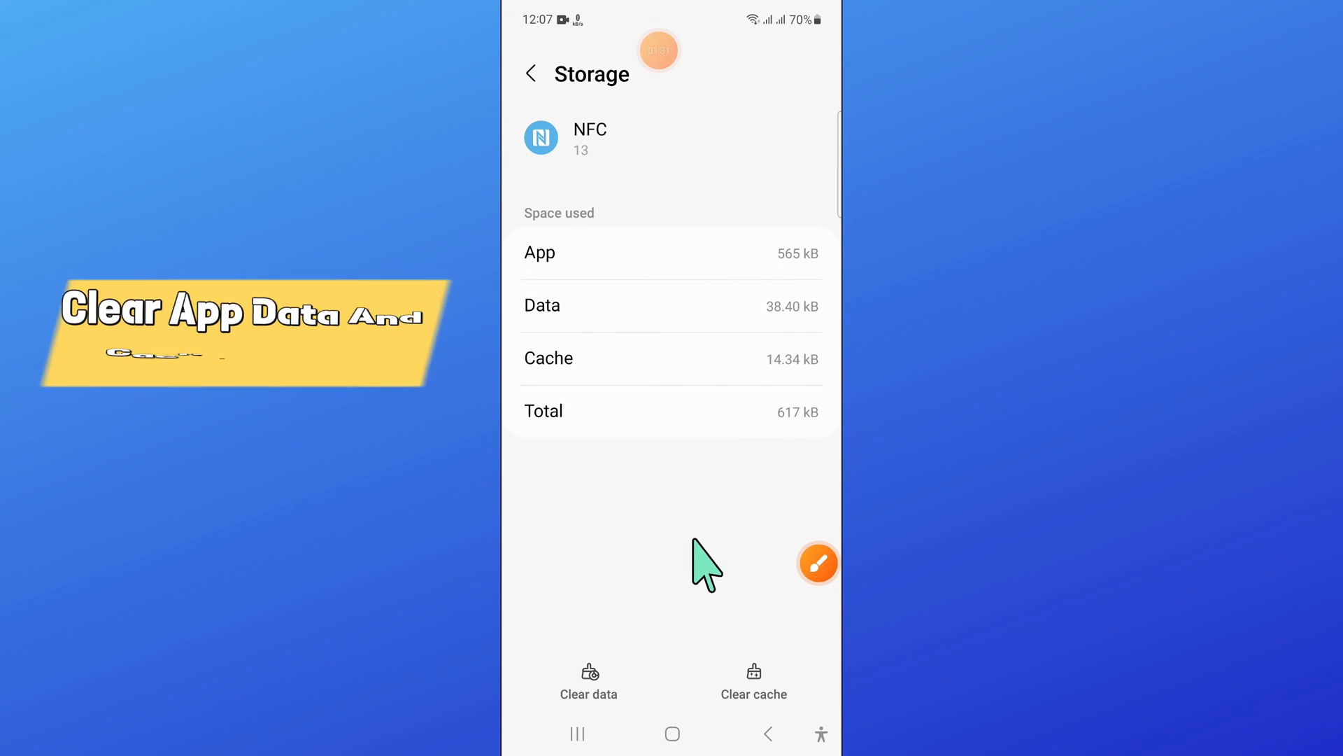
pyautogui.click(818, 563)
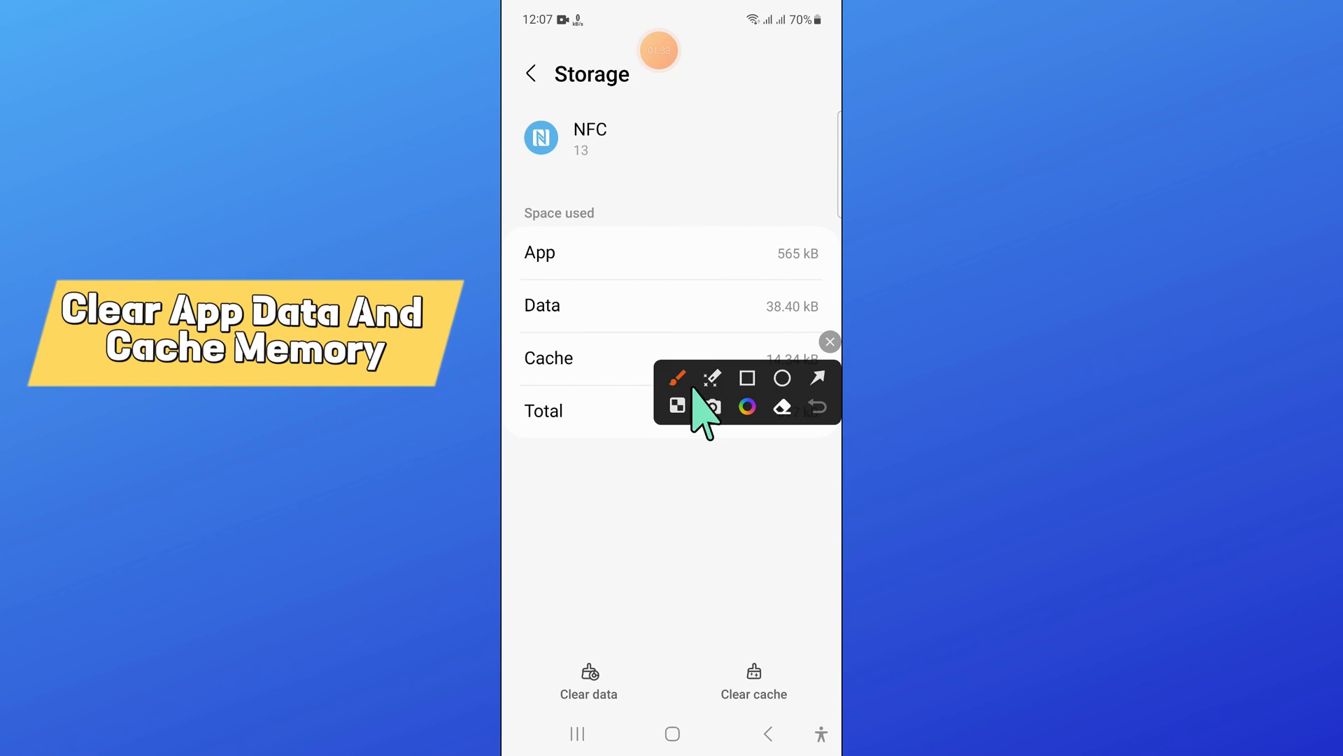
pyautogui.click(747, 378)
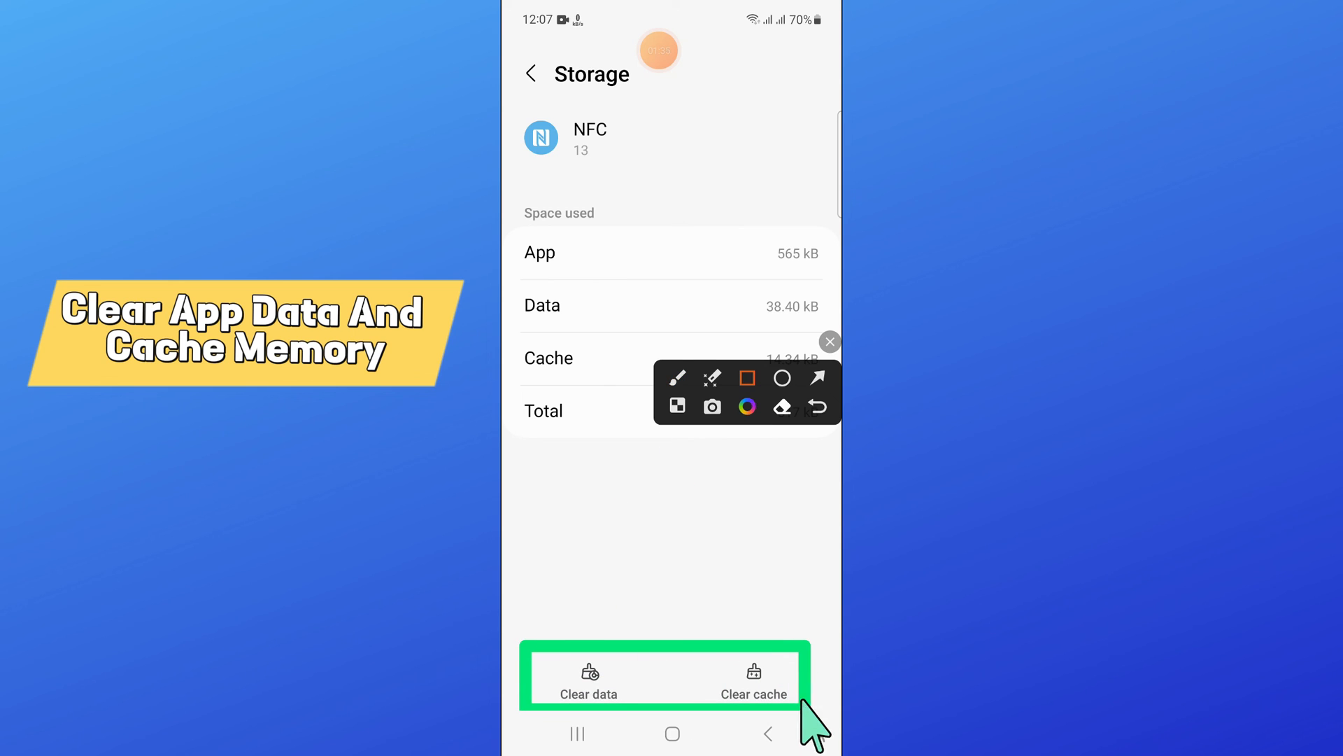